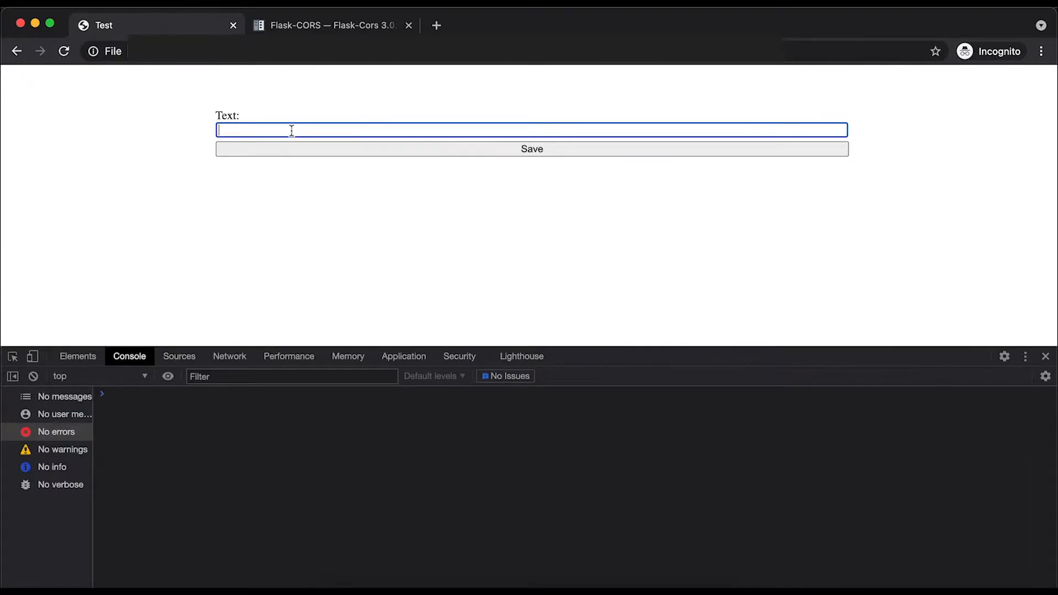
Submit 'abc' on the local test page to reproduce the CORS policy error in the console.
{"action": "type", "text": "abc"}
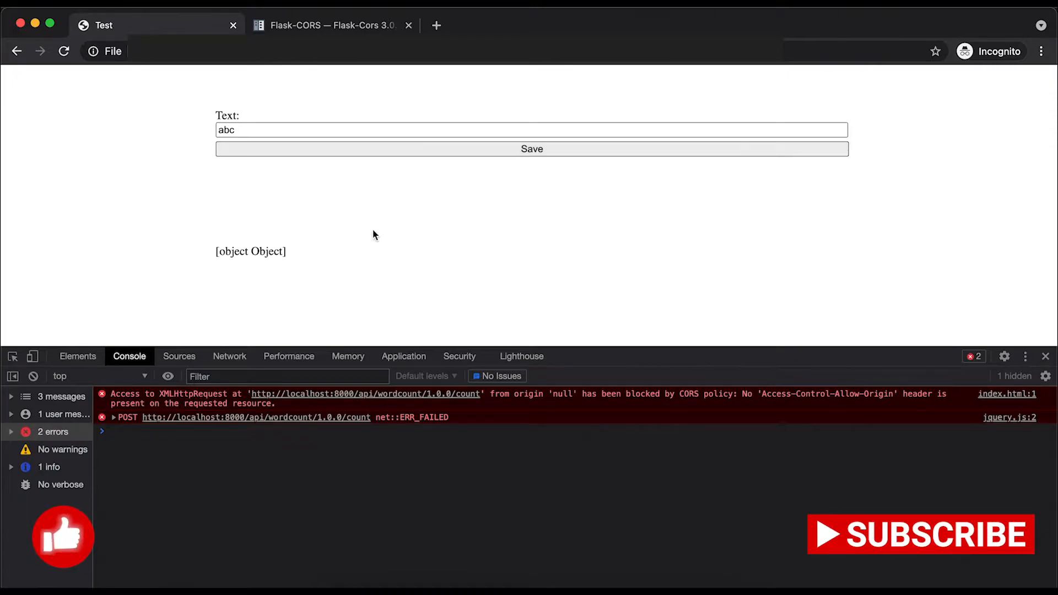
{"action": "mouse_move", "coordinate": [491, 399]}
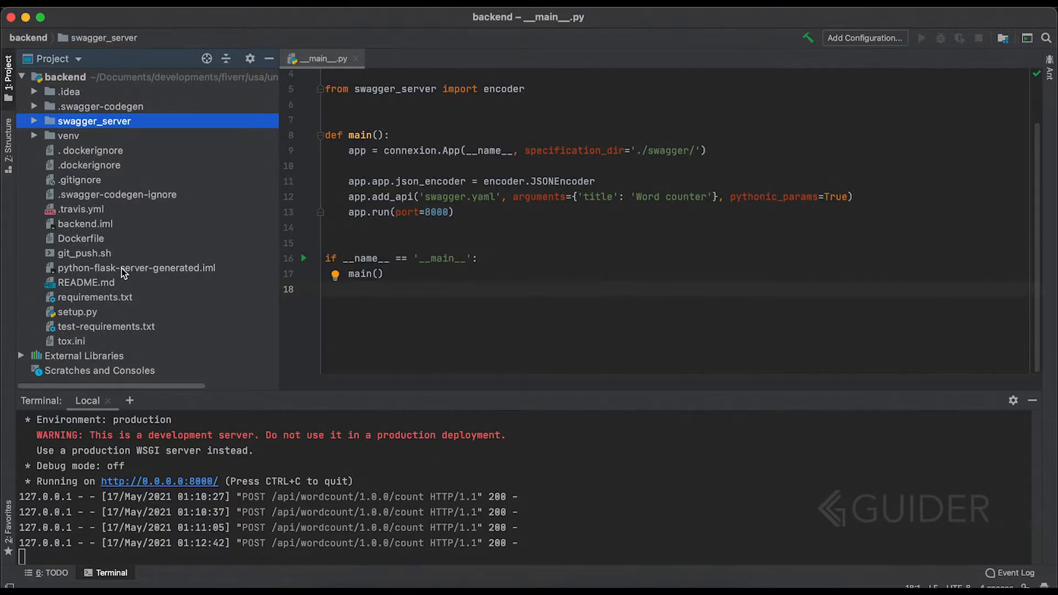
{"action": "mouse_move", "coordinate": [445, 484]}
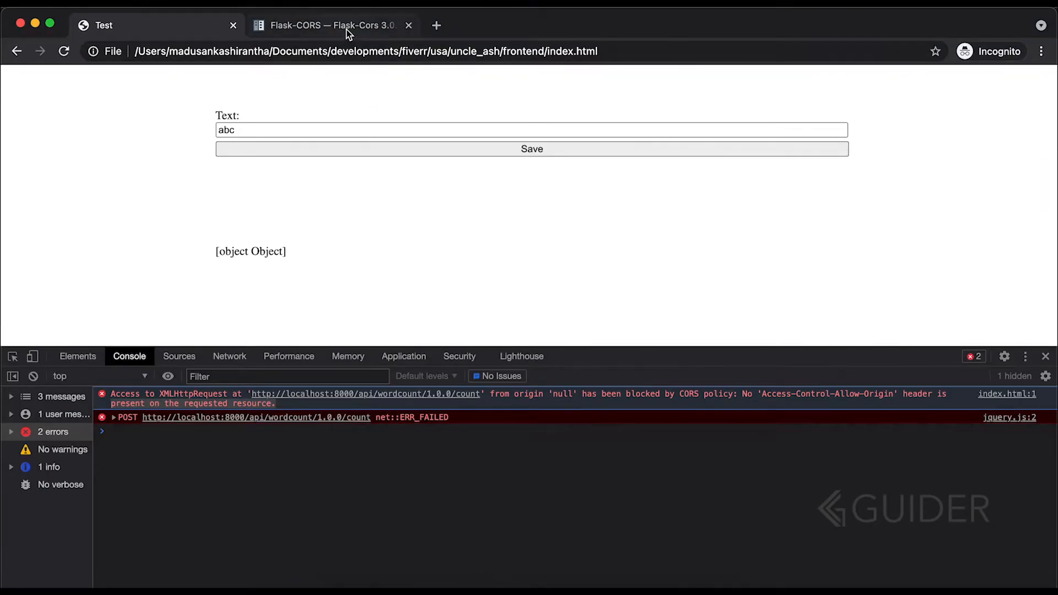
Copy the 'pip install -U flask-cors' command from the Flask-CORS documentation.
{"action": "left_click", "coordinate": [330, 25]}
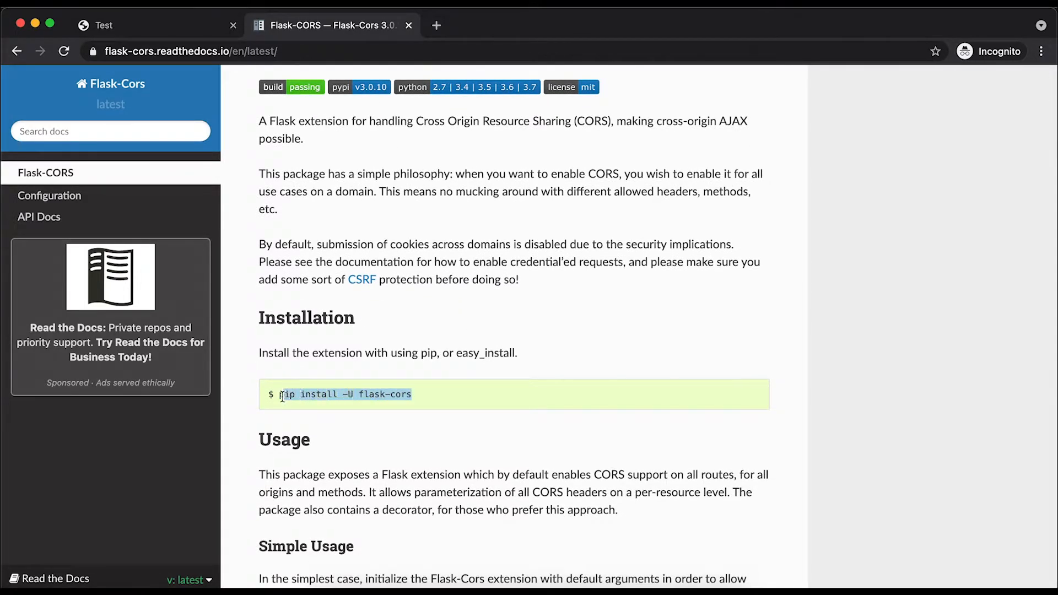
{"action": "triple_click", "coordinate": [344, 395]}
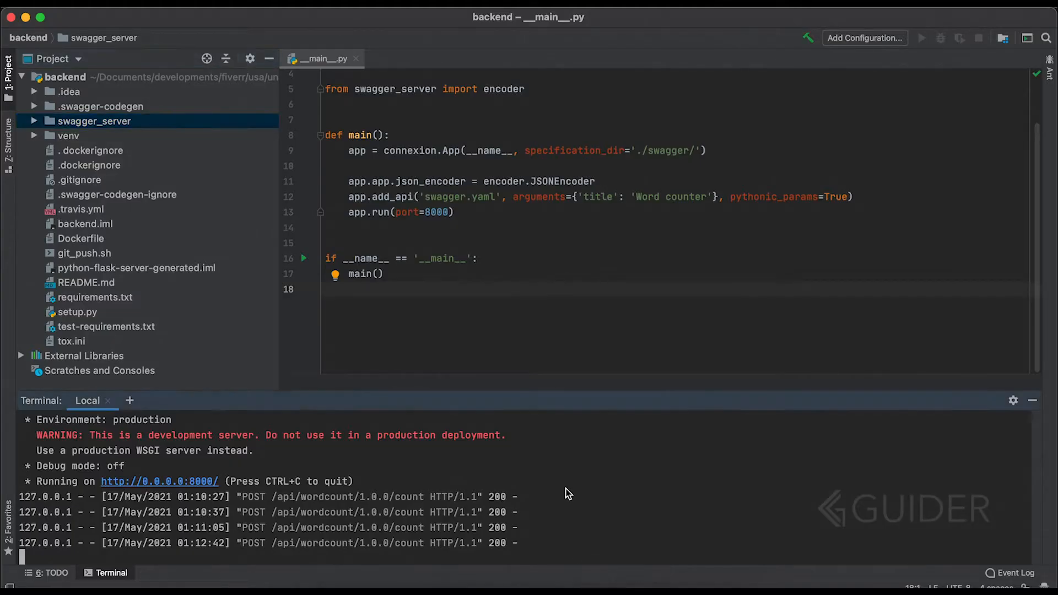
Stop the running backend server and run 'pip install -U flask-cors' in the Terminal.
{"action": "key", "text": "ctrl+c"}
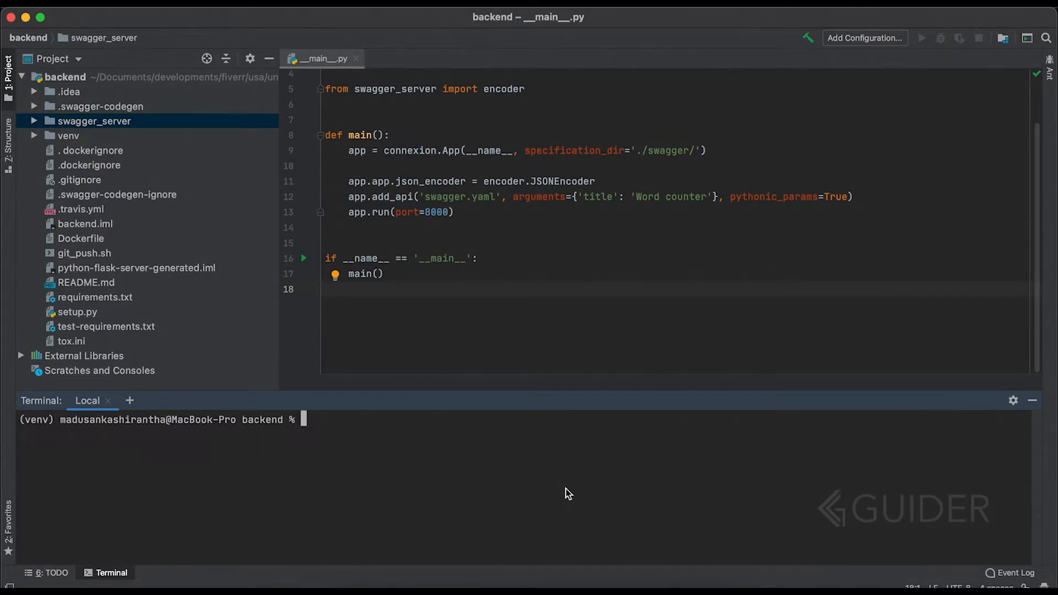
{"action": "type", "text": "pip install -U flask-cors"}
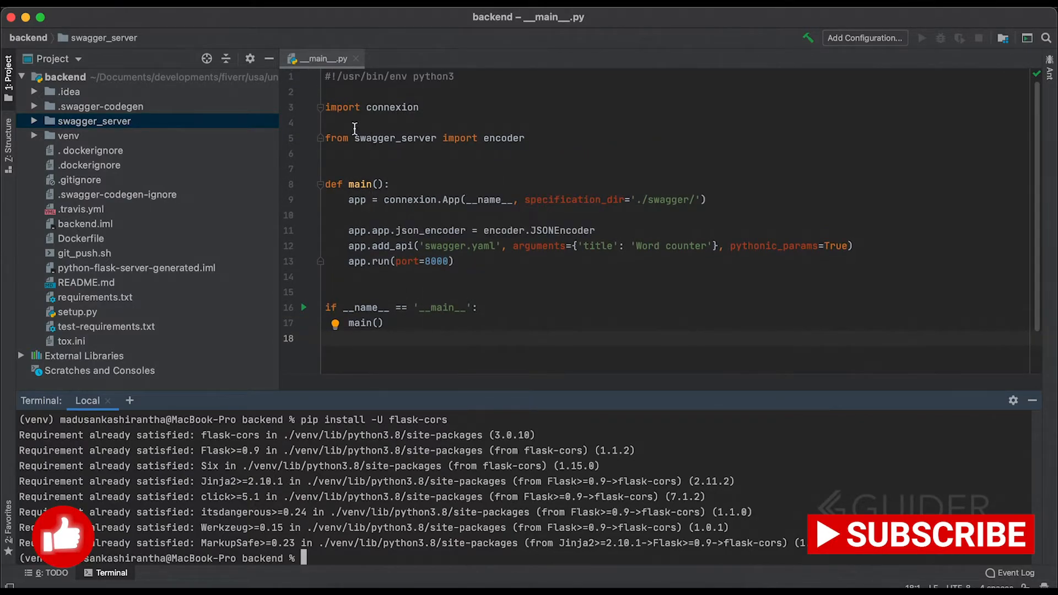
Add 'from flask_cors import CORS' below the connexion import in __main__.py.
{"action": "type", "text": "f"}
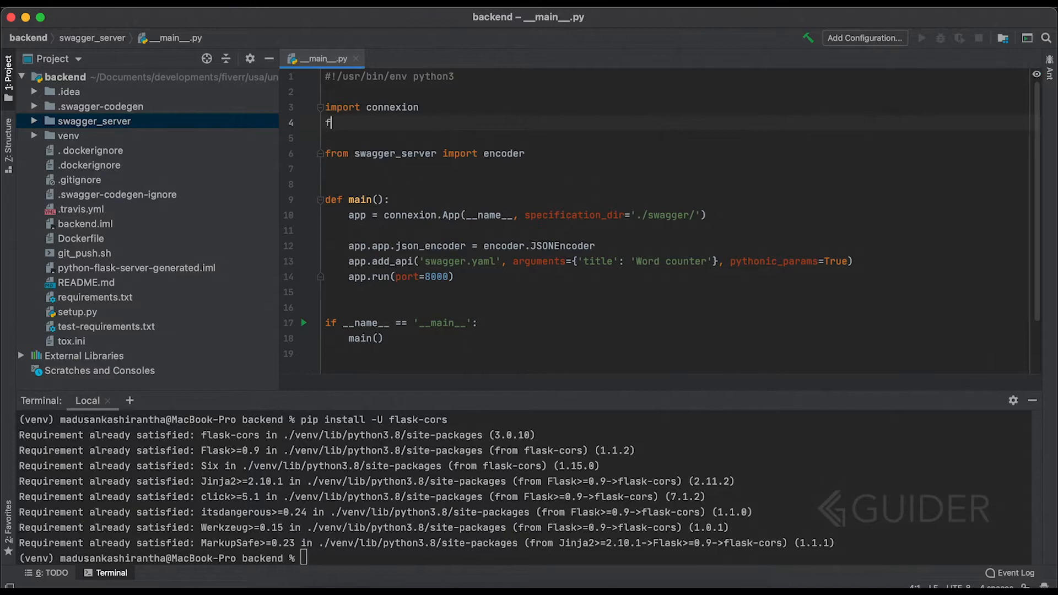
{"action": "type", "text": "rom fl"}
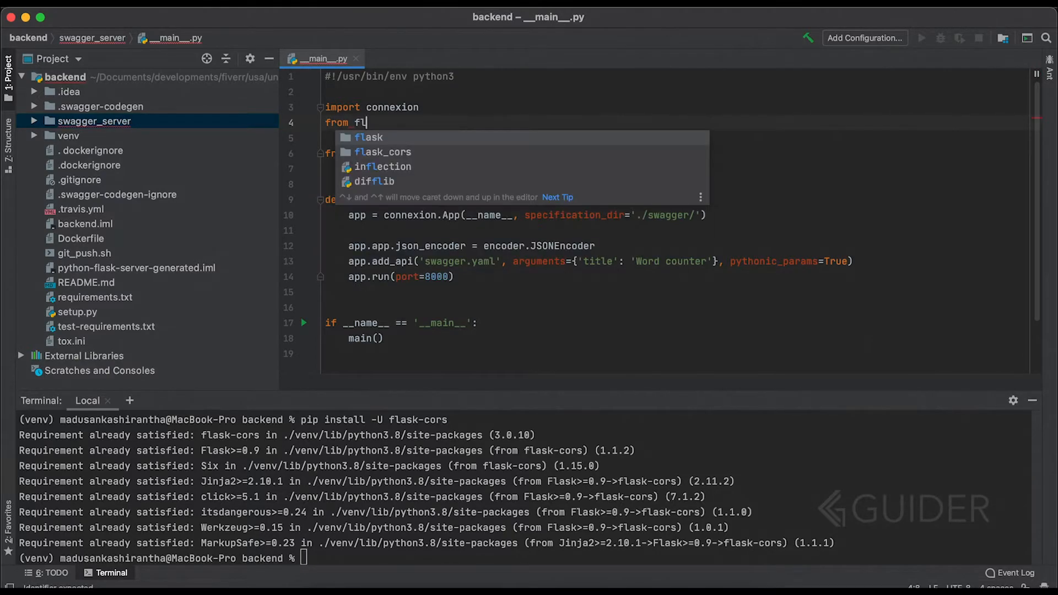
{"action": "type", "text": "ask_cors"}
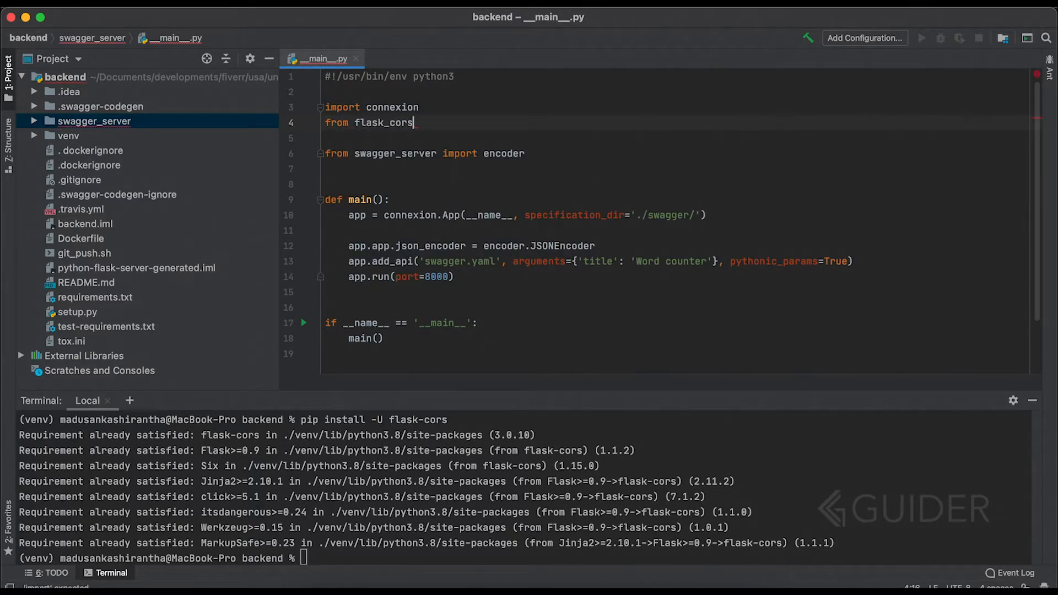
{"action": "type", "text": "import"}
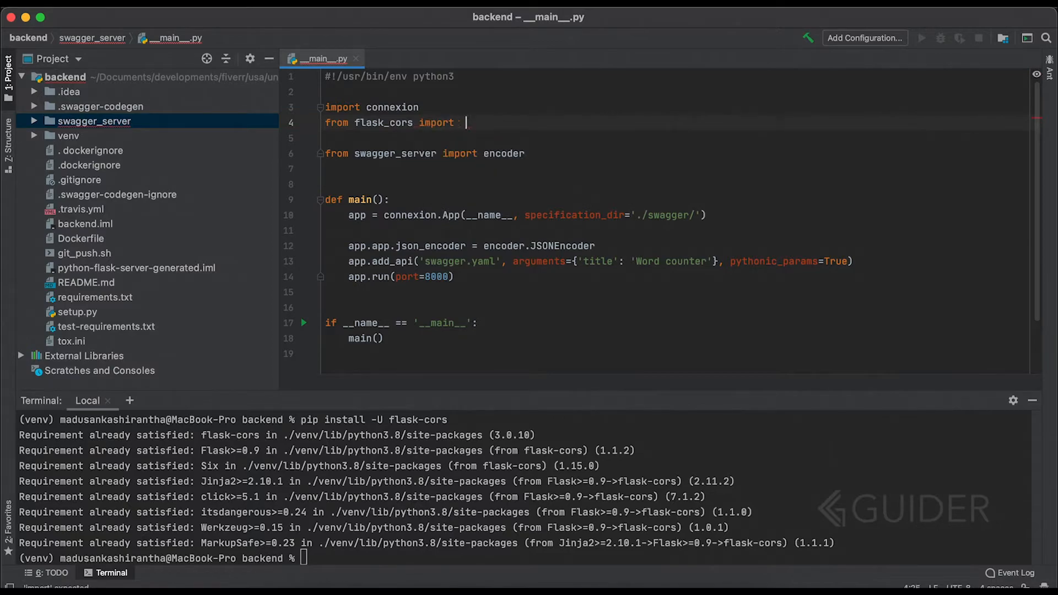
{"action": "type", "text": "CORS"}
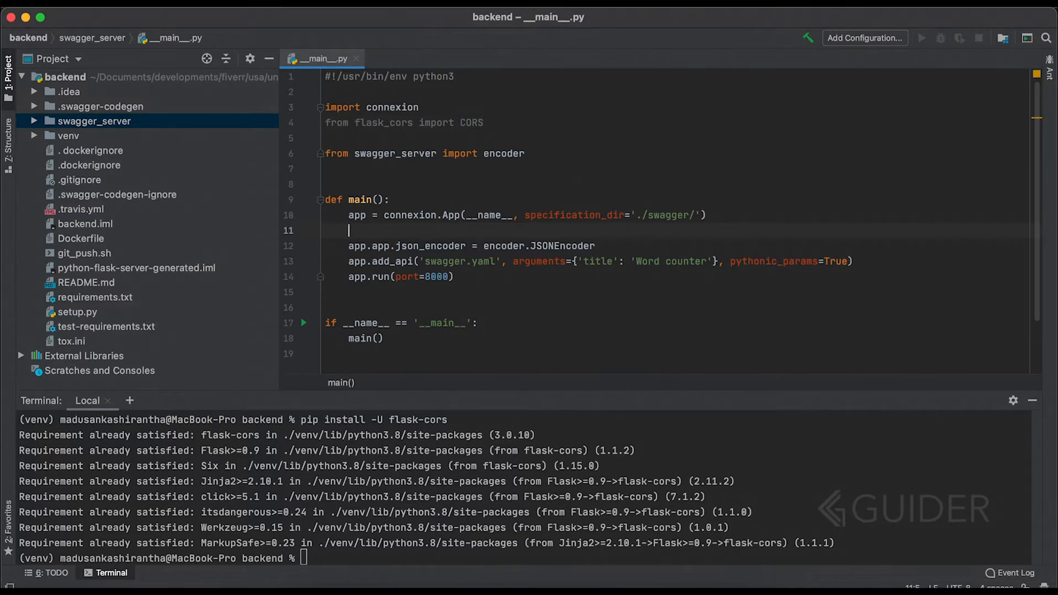
Wrap the app with 'CORS(app.app)' inside main() and clear the Terminal.
{"action": "type", "text": "CORS"}
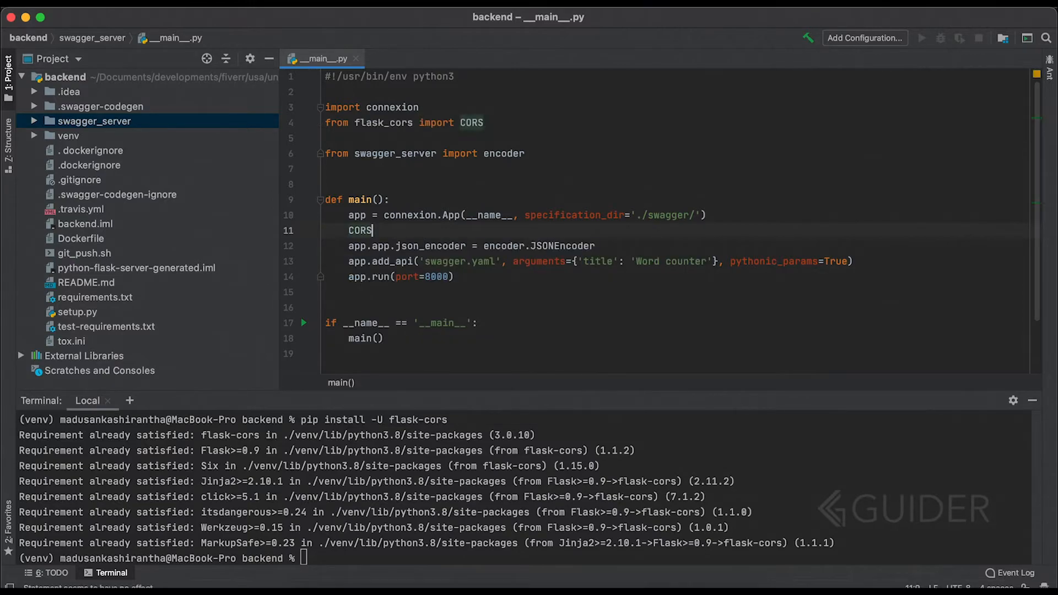
{"action": "type", "text": "(app.app"}
{"action": "left_click", "coordinate": [522, 558]}
{"action": "type", "text": "pip install -U flask-cors"}
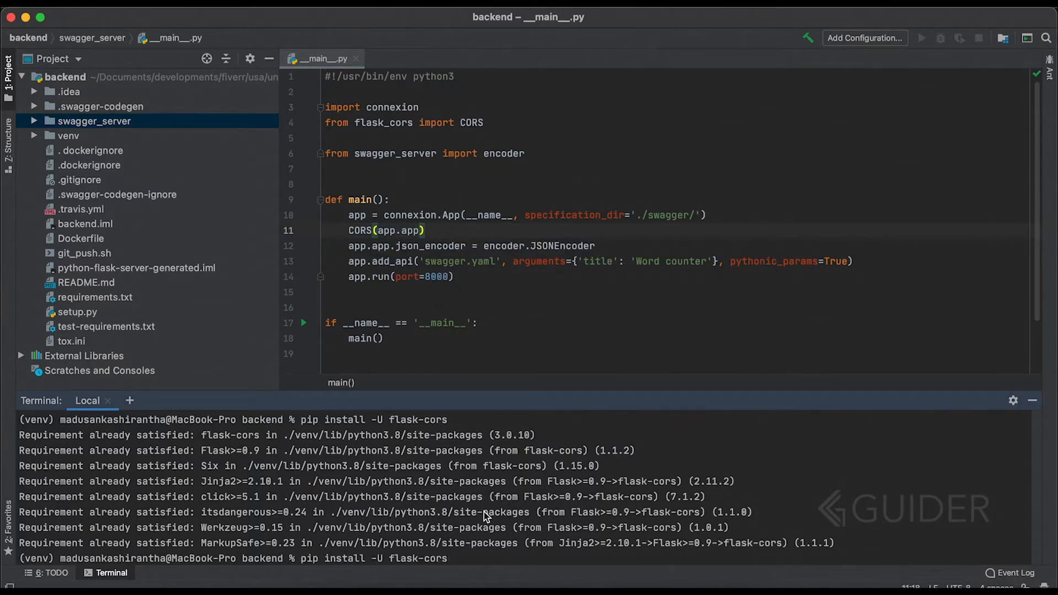
{"action": "type", "text": "clear"}
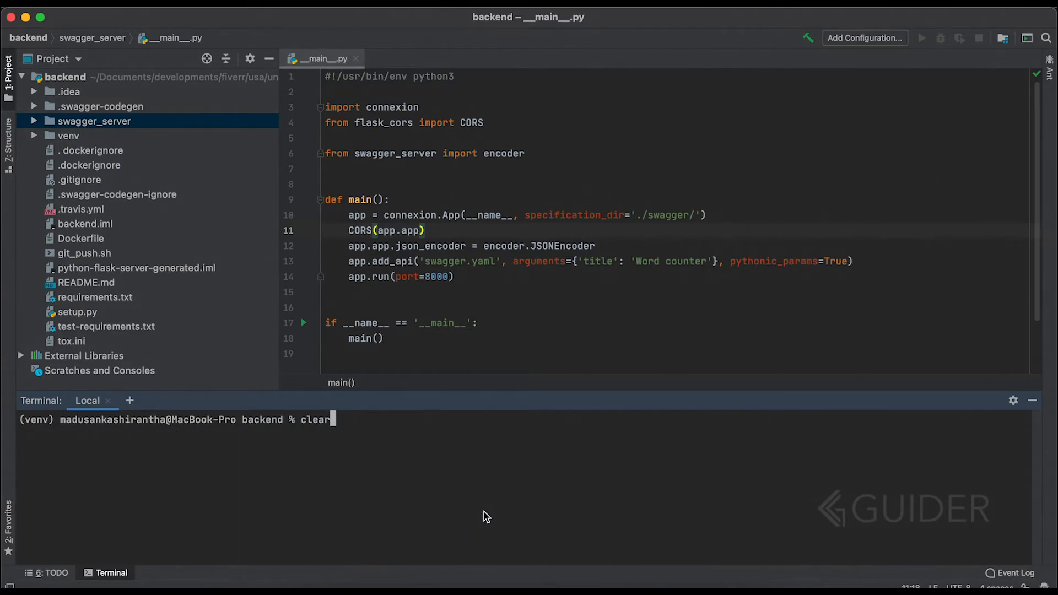
Restart the backend with 'python3 -m swagger_server' so the CORS change takes effect.
{"action": "type", "text": "python3 -m swagger_server"}
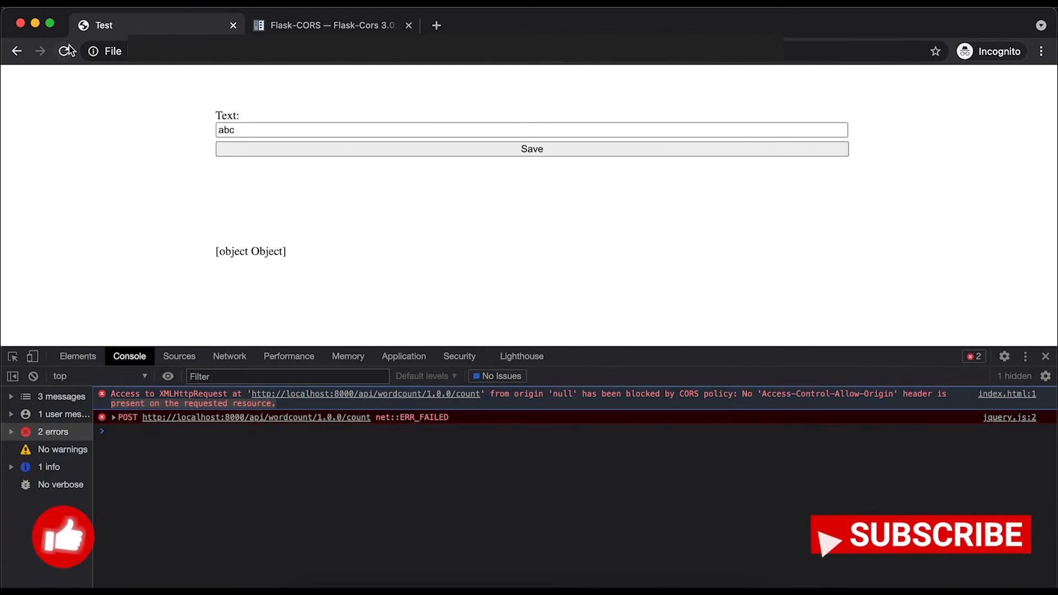
Reload the test page and submit 'abc abc', getting token abc with count 2 and no CORS errors.
{"action": "left_click", "coordinate": [64, 51]}
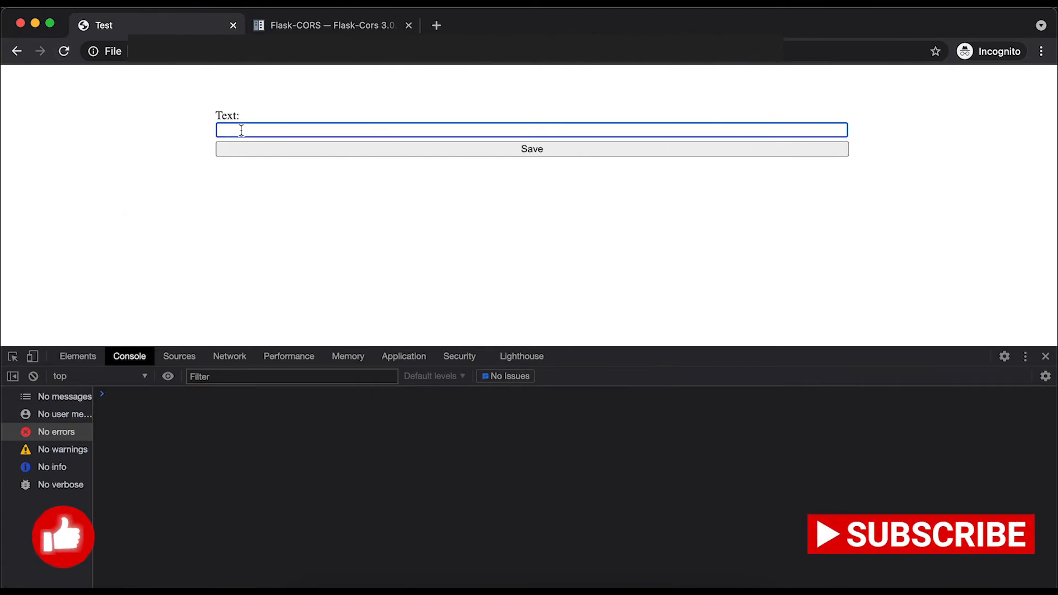
{"action": "left_click", "coordinate": [531, 149]}
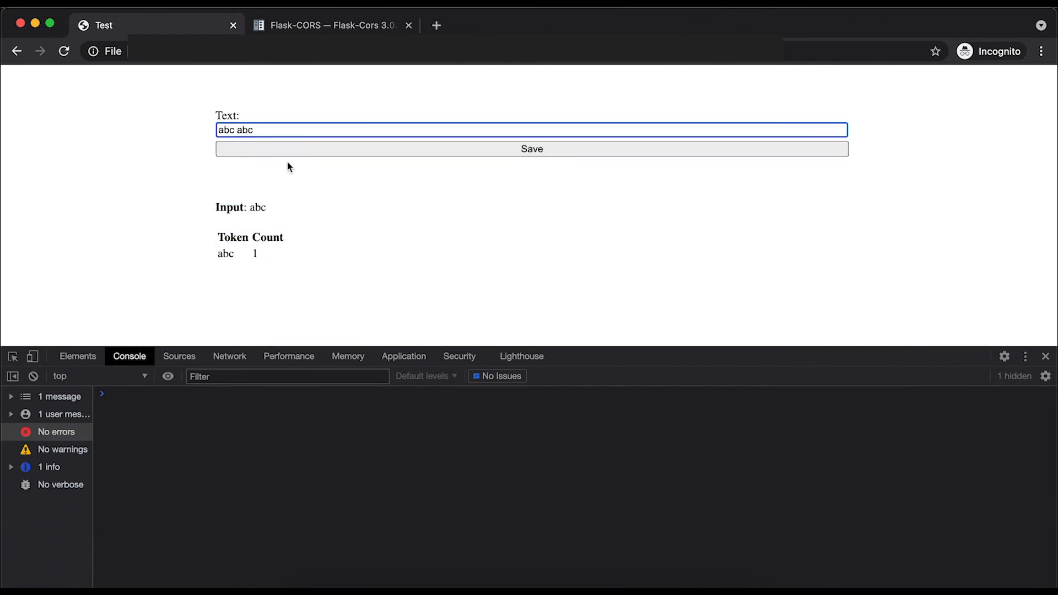
{"action": "left_click", "coordinate": [531, 149]}
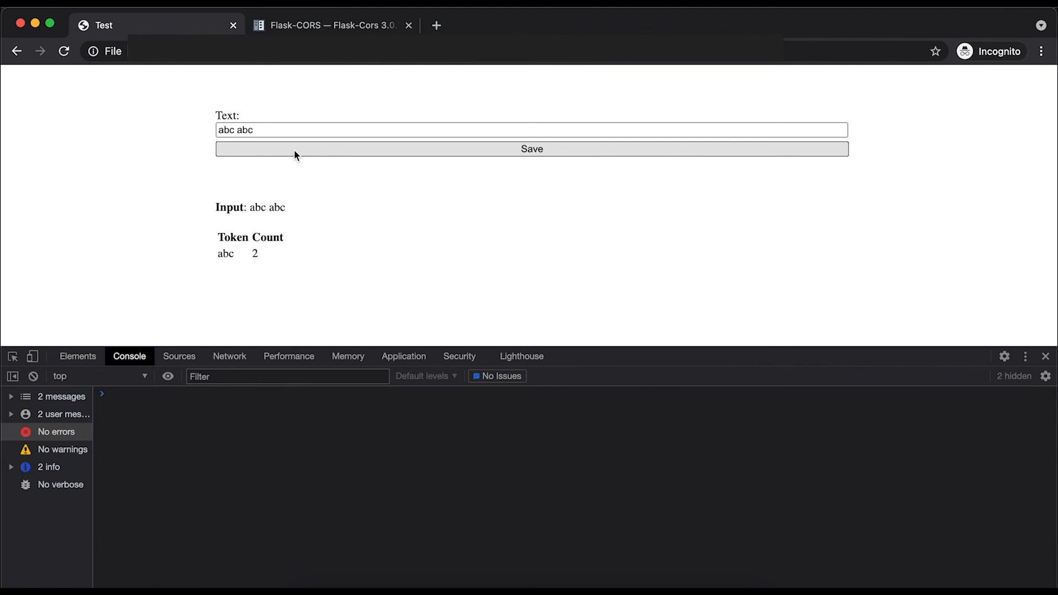